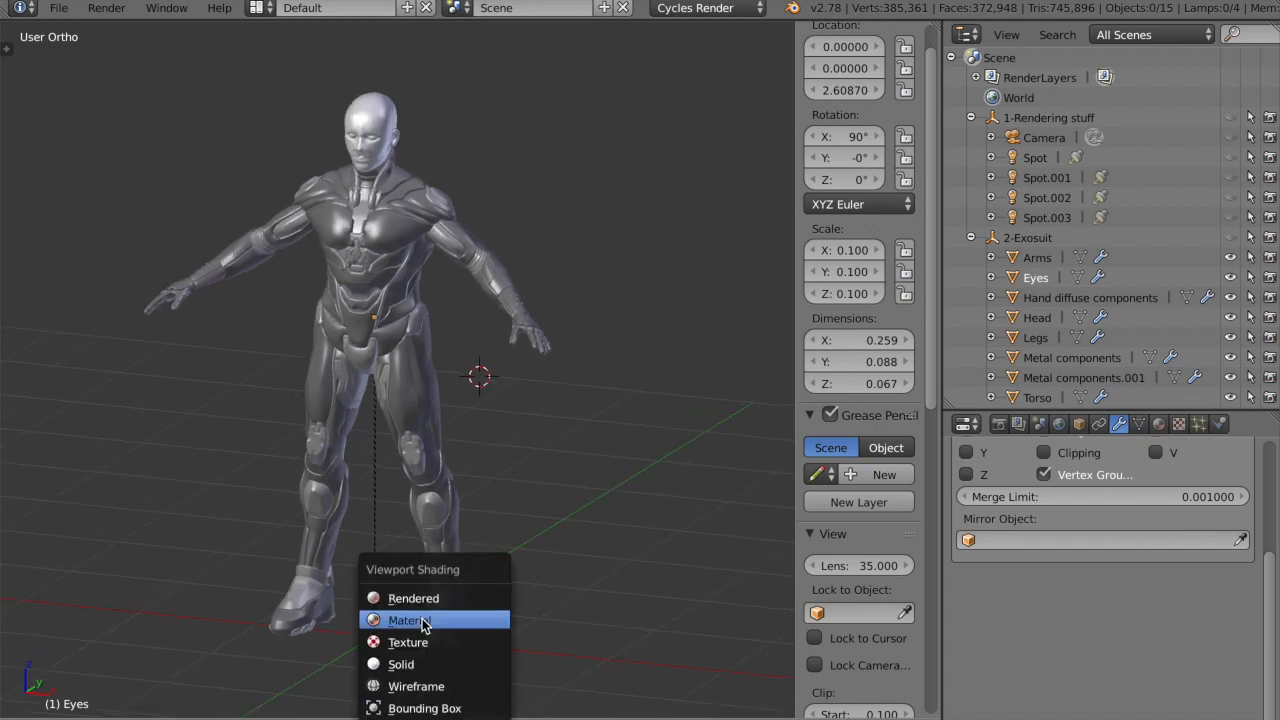
pyautogui.moveTo(490, 396)
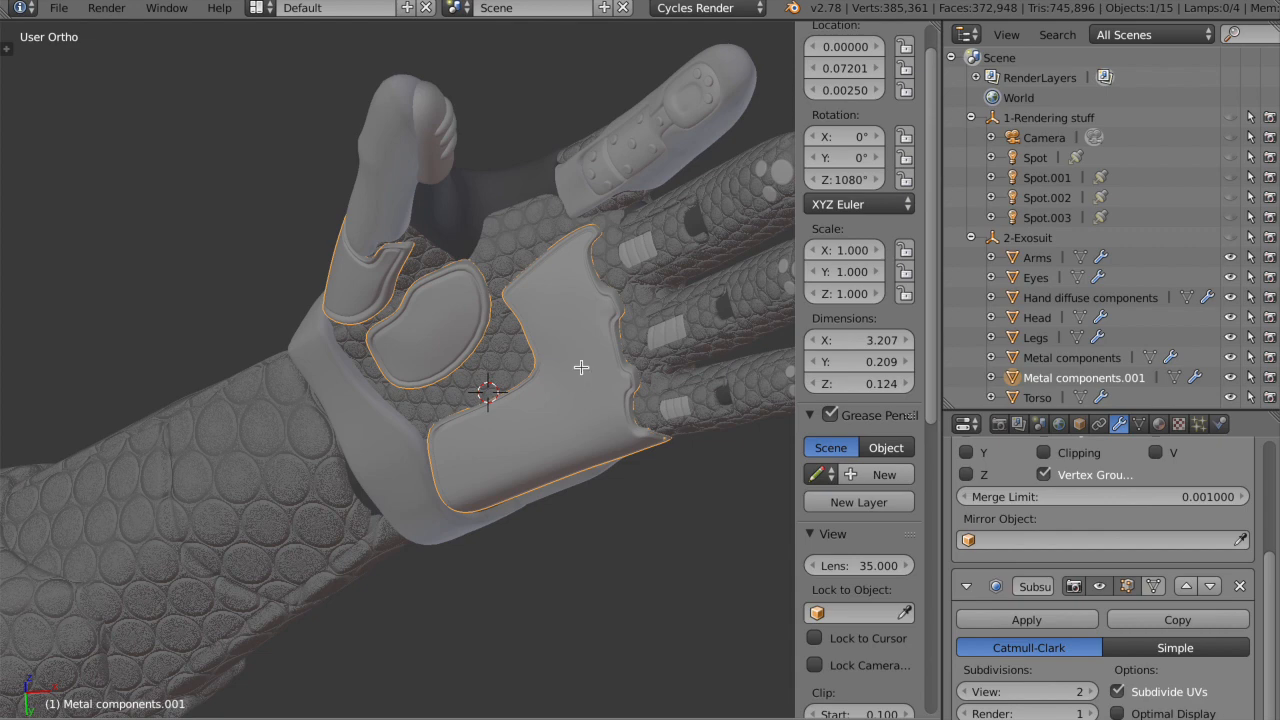
# Enter Edit Mode on the metal mesh and unwrap its faces into a UV layout
pyautogui.press('Tab')
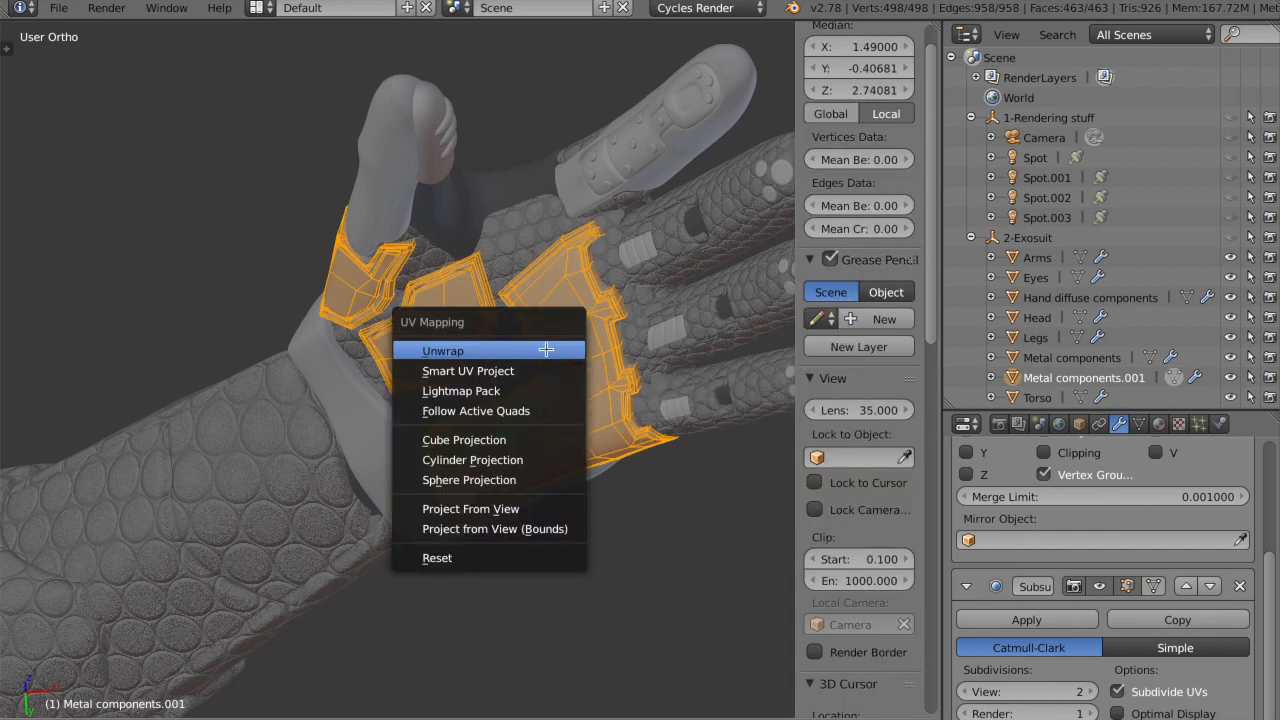
pyautogui.click(444, 350)
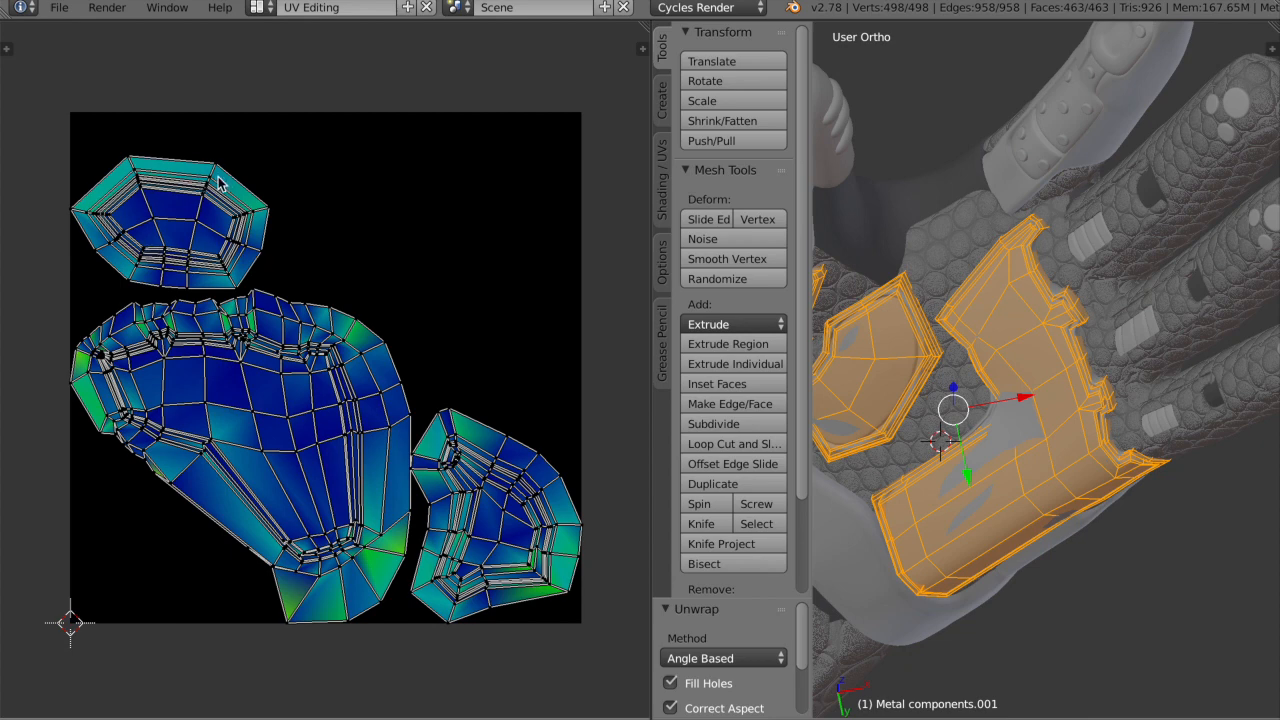
pyautogui.moveTo(332, 484)
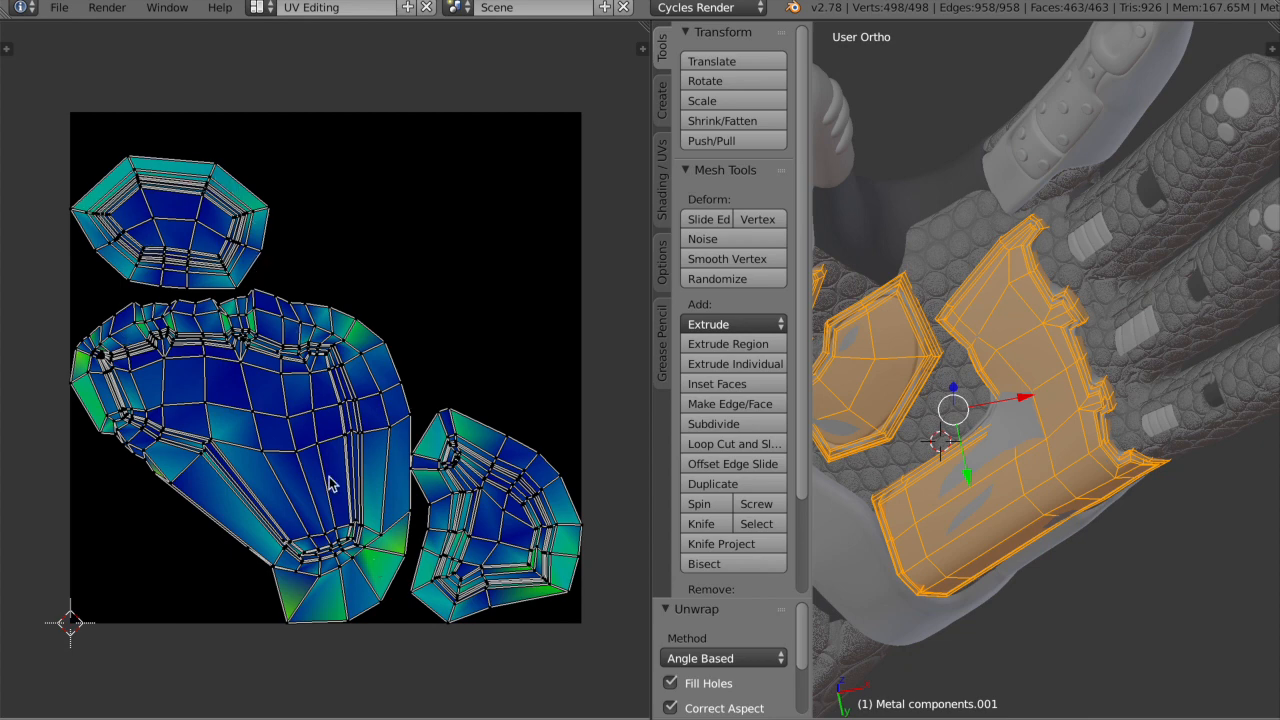
pyautogui.moveTo(518, 538)
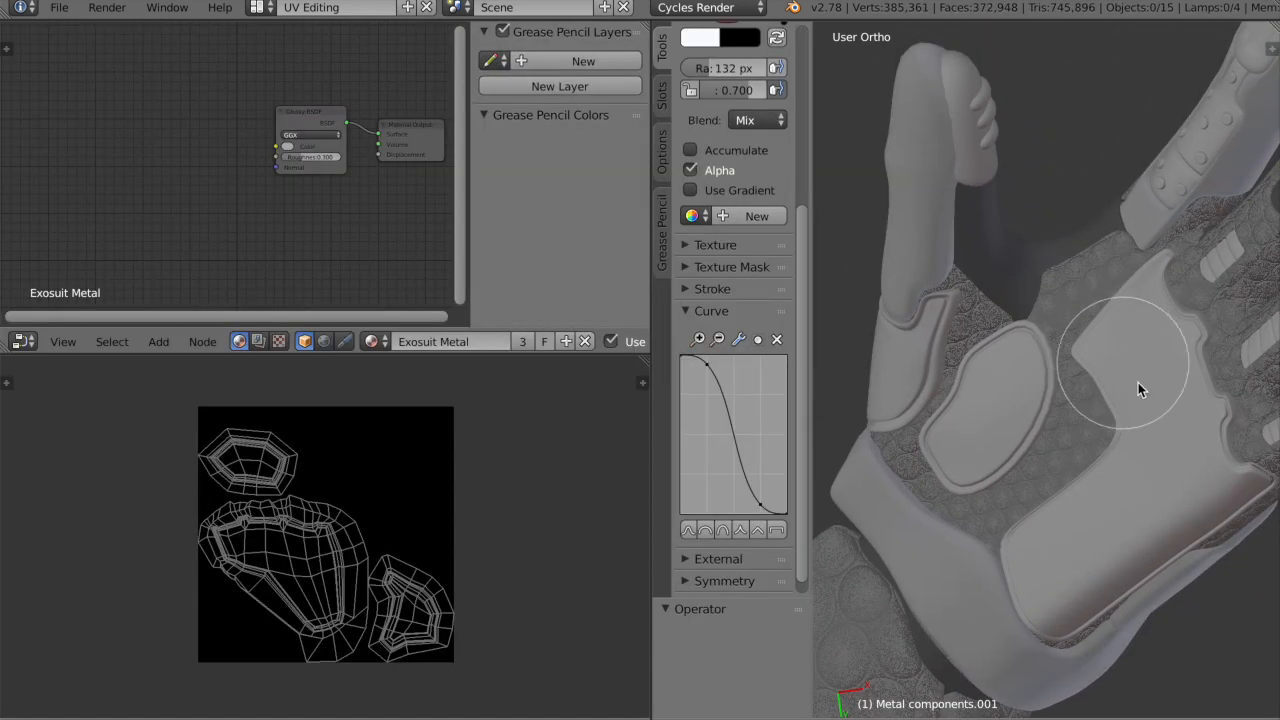
# Place a Bump node and an Image Texture node, linking image Color to bump Height
pyautogui.click(410, 138)
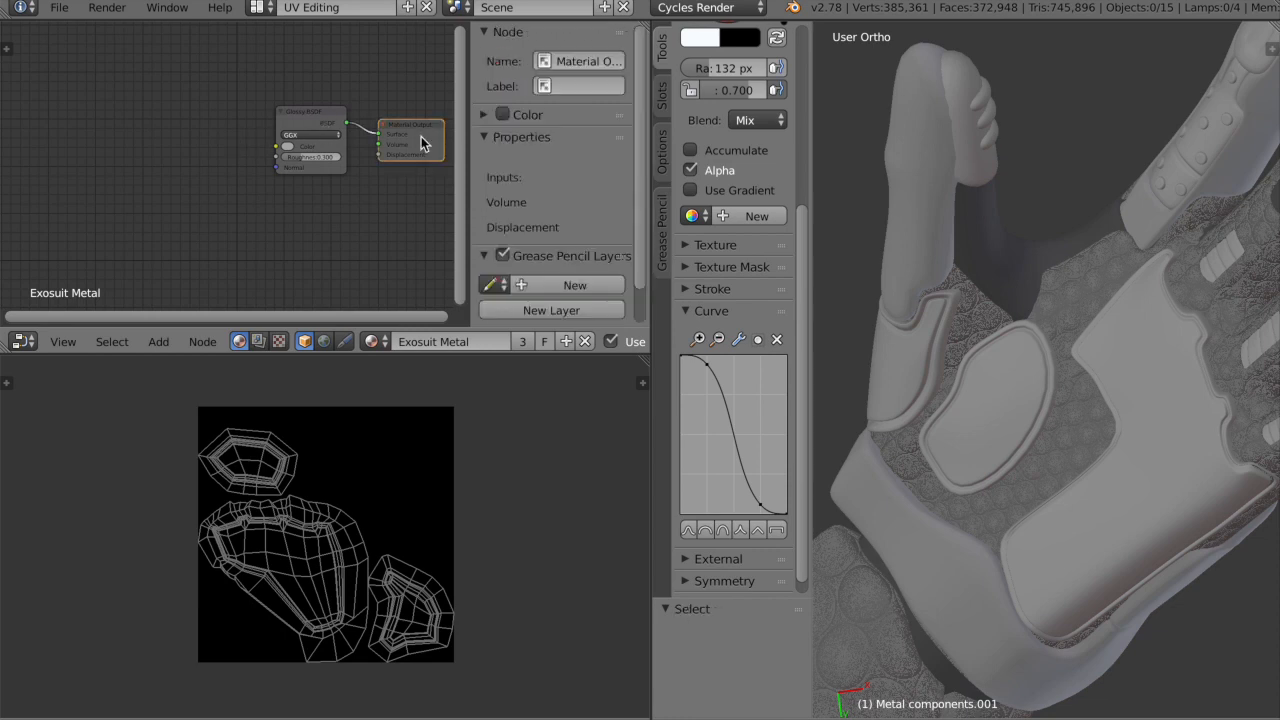
pyautogui.moveTo(110, 136)
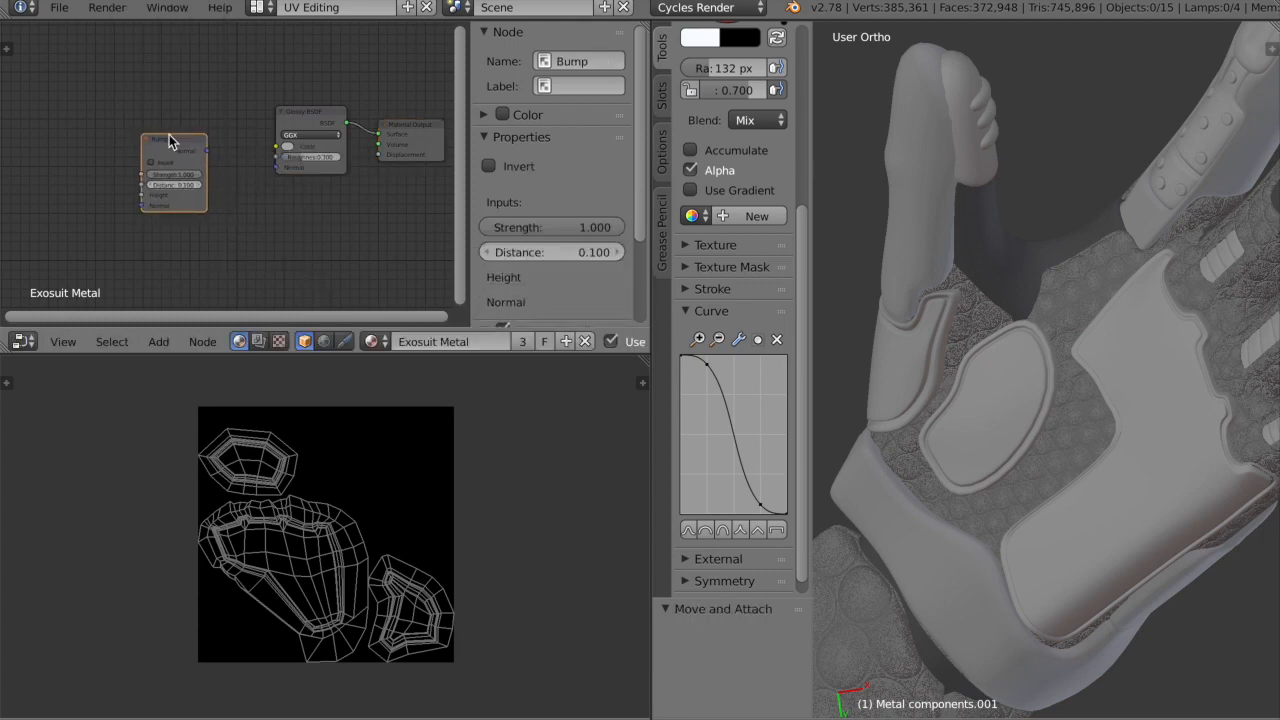
pyautogui.moveTo(172, 140); pyautogui.dragTo(204, 128)
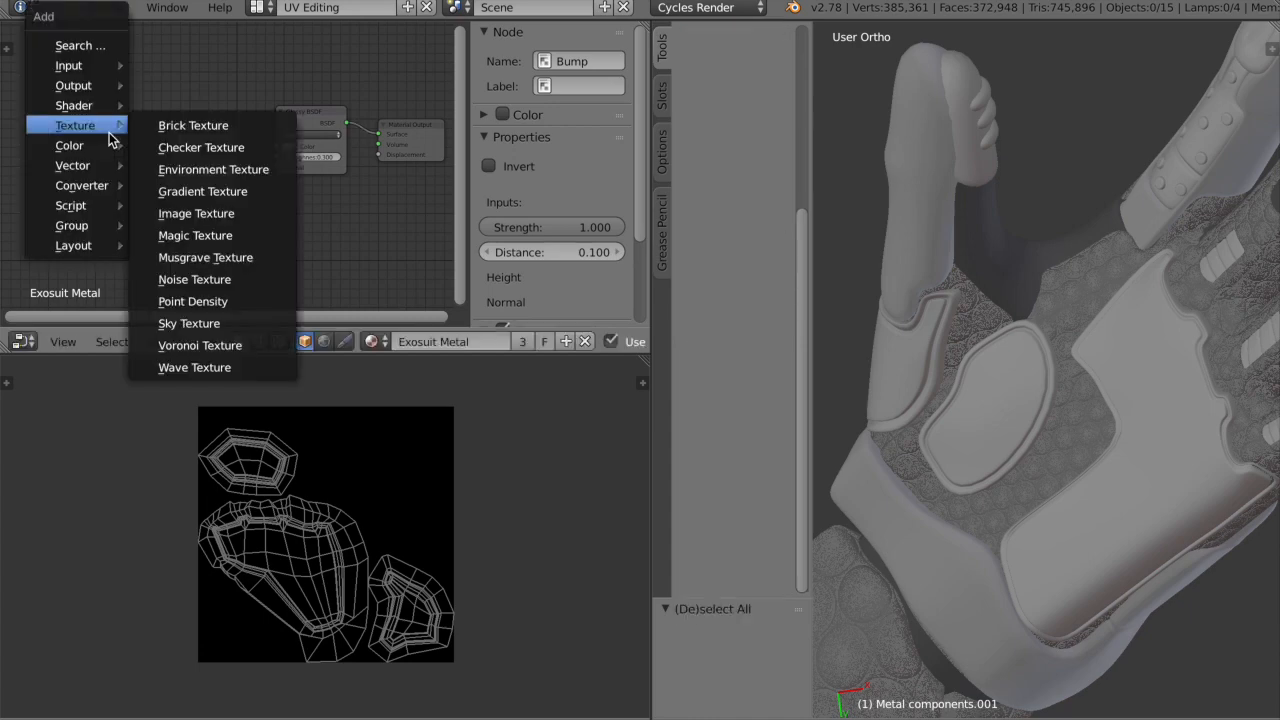
pyautogui.moveTo(72, 164)
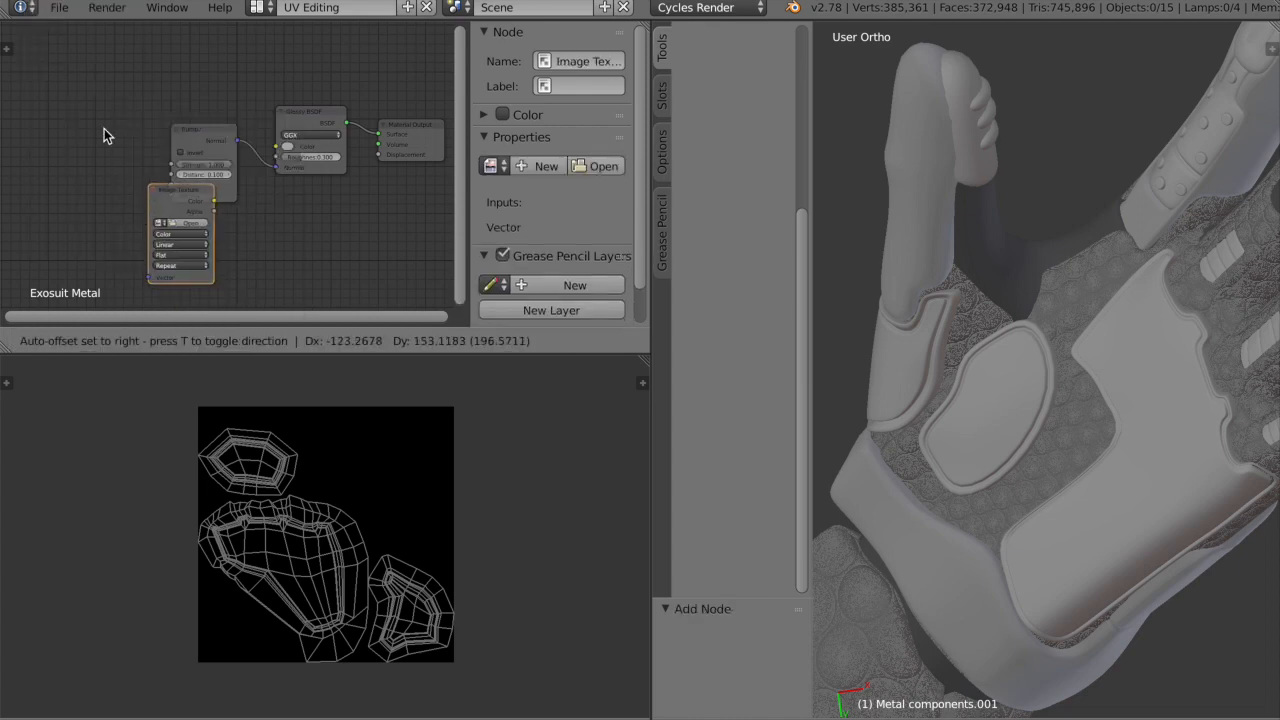
pyautogui.moveTo(180, 190); pyautogui.dragTo(84, 136)
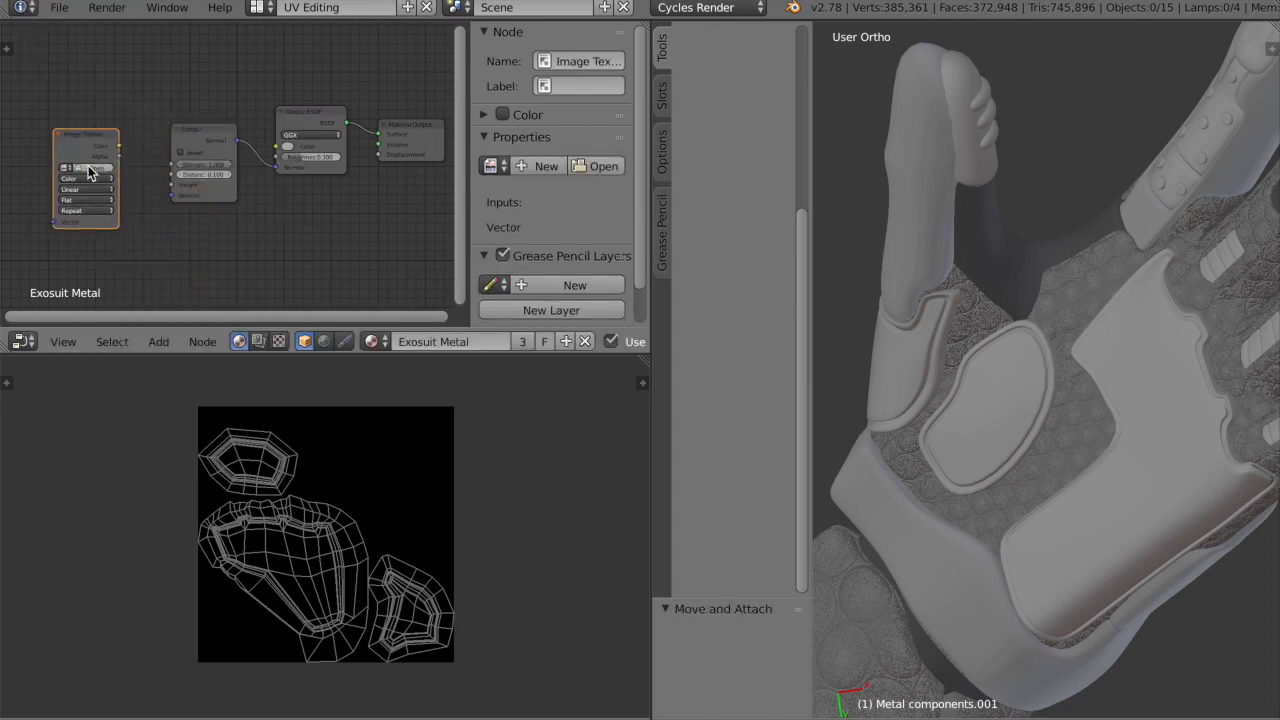
pyautogui.moveTo(110, 164); pyautogui.dragTo(170, 190)
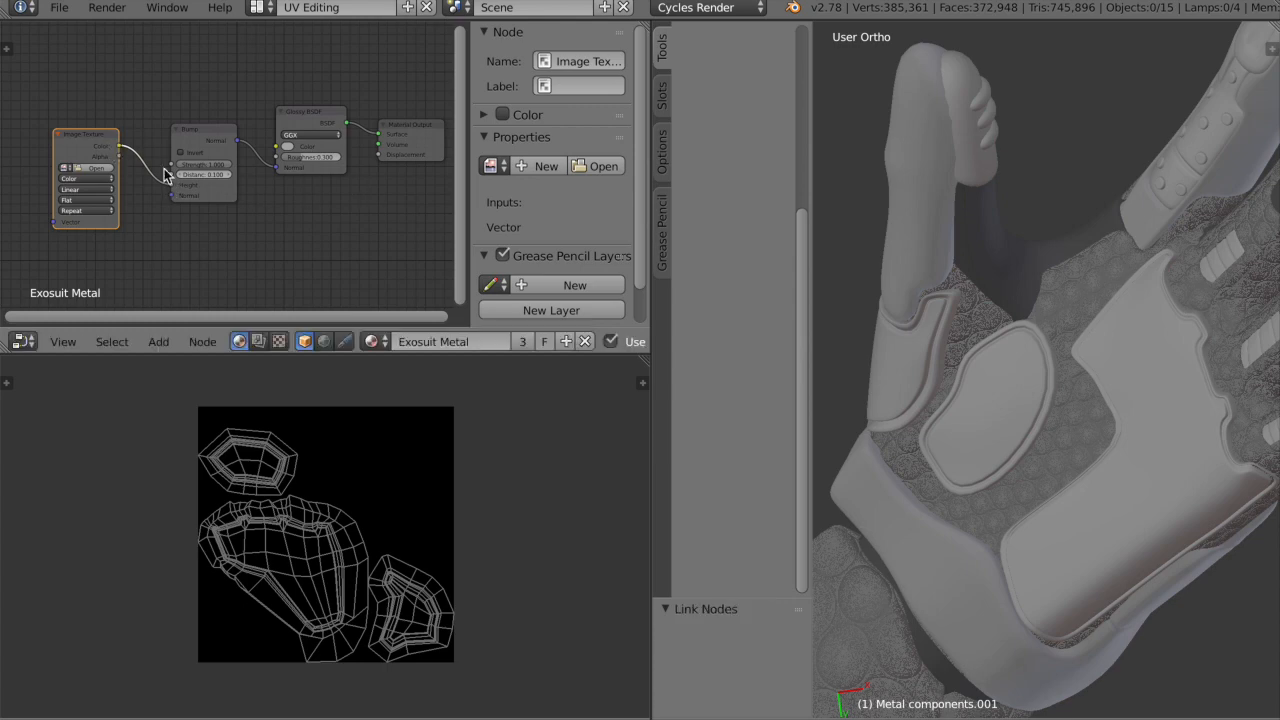
pyautogui.moveTo(222, 162)
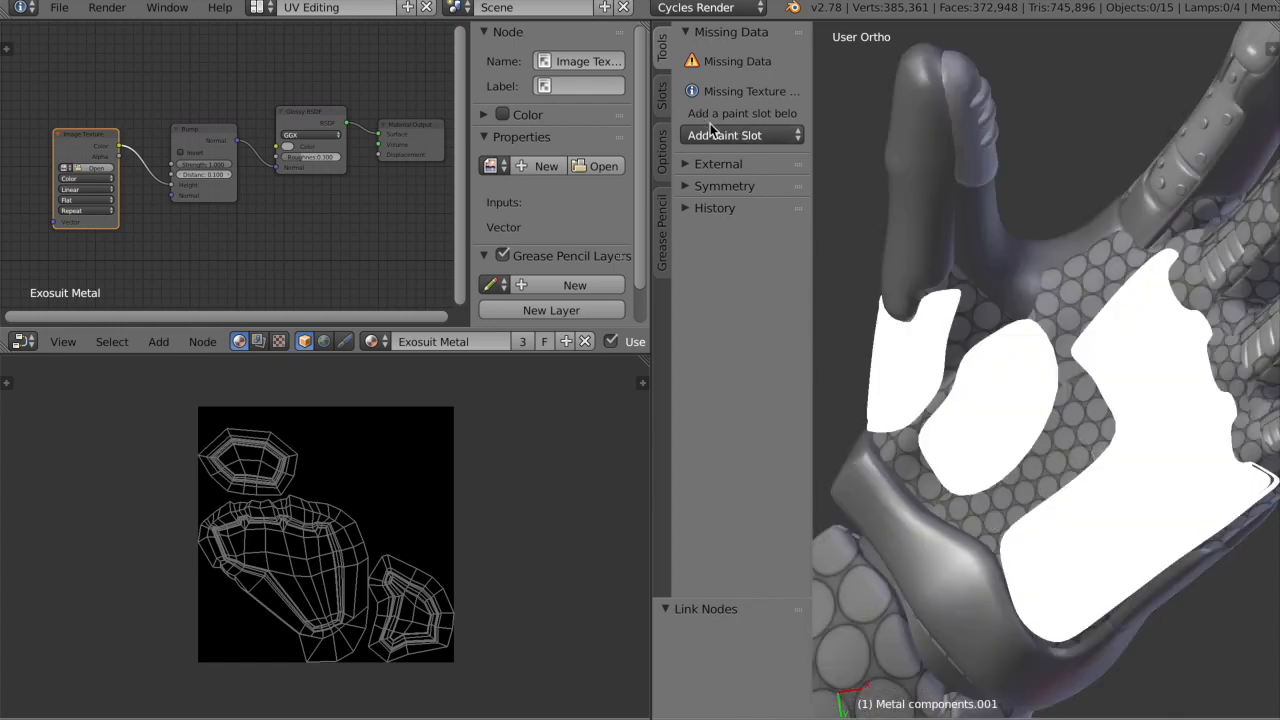
# Add a paint slot named 'Bump texture' at 2048 × 2048 and create it
pyautogui.click(724, 136)
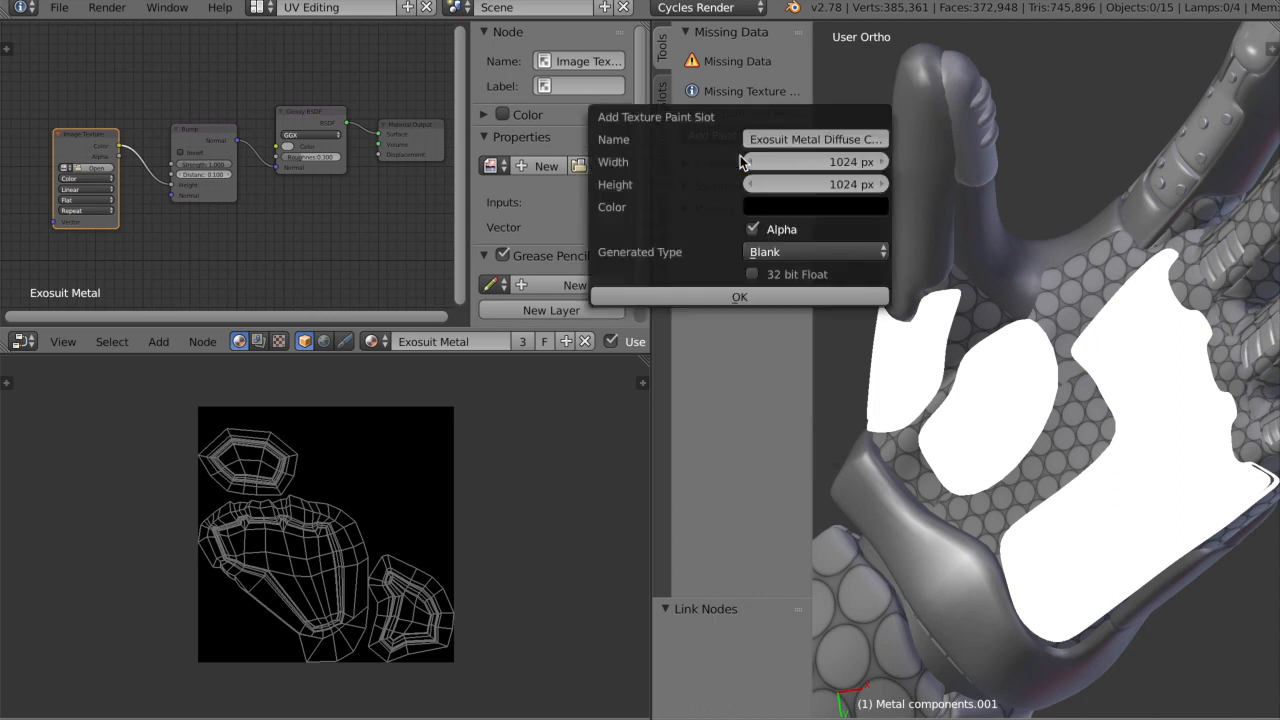
pyautogui.click(816, 140)
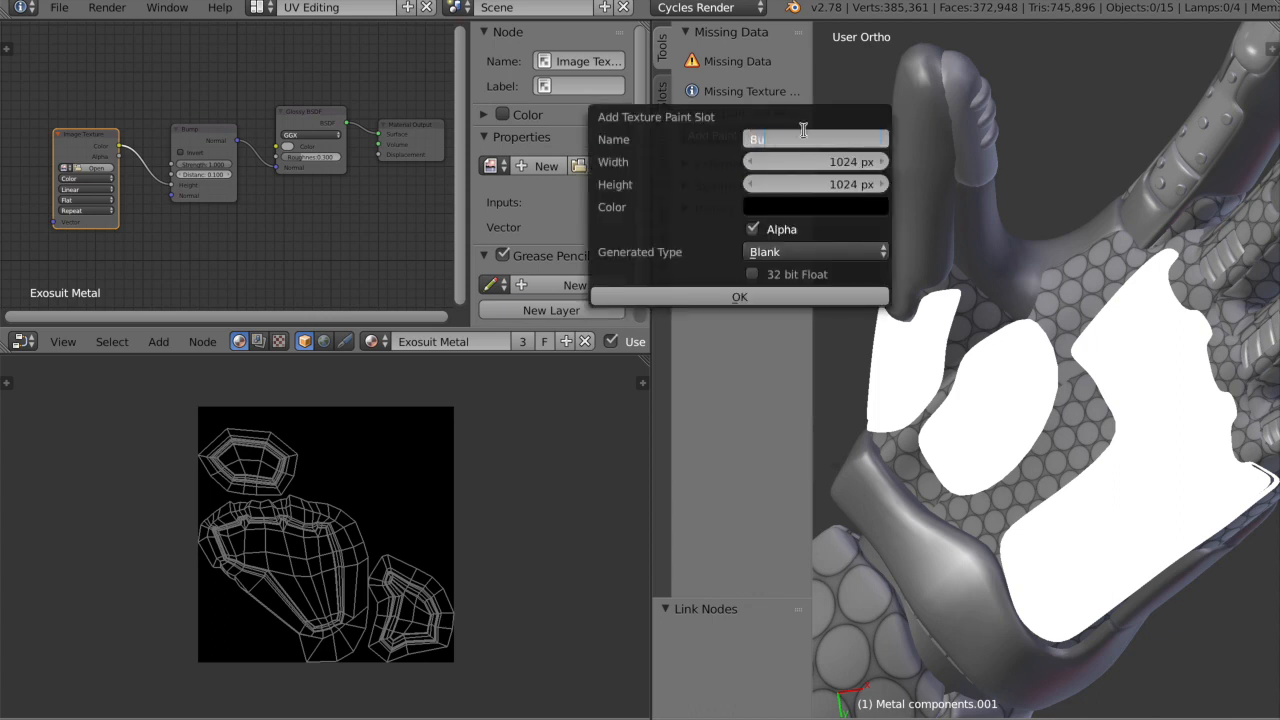
pyautogui.write('Bump texture')
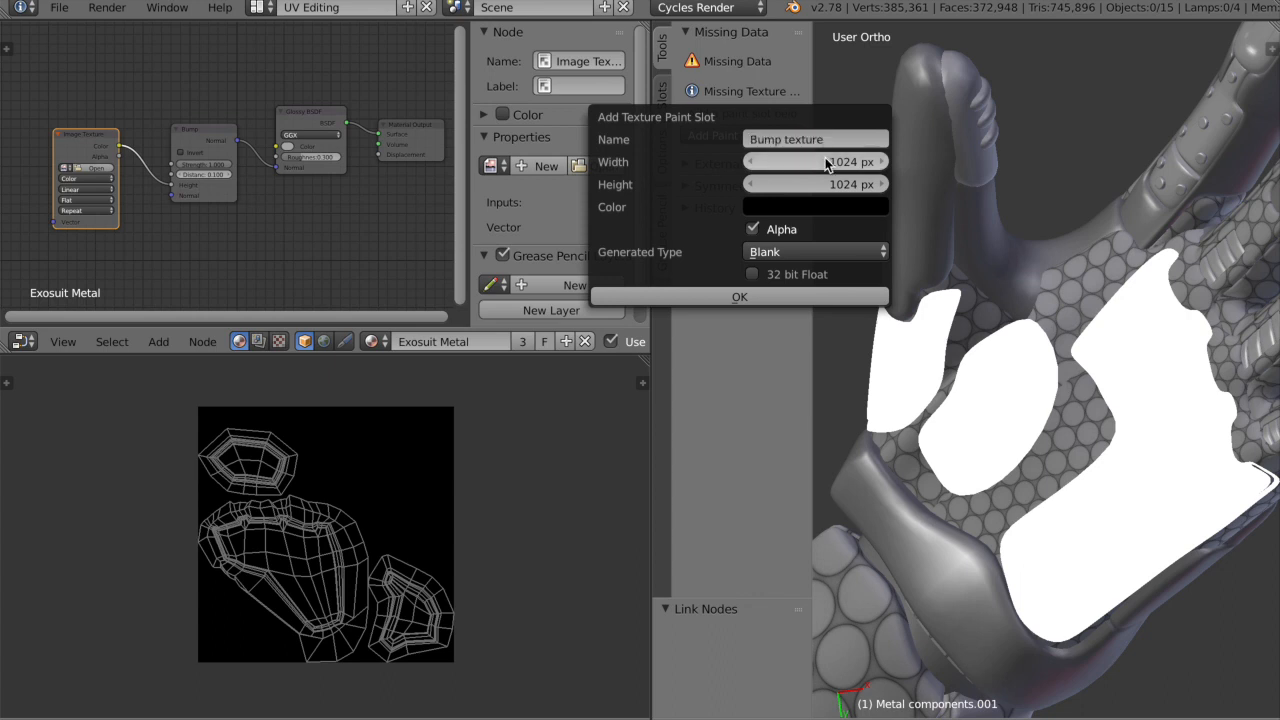
pyautogui.click(816, 160)
pyautogui.write('2048')
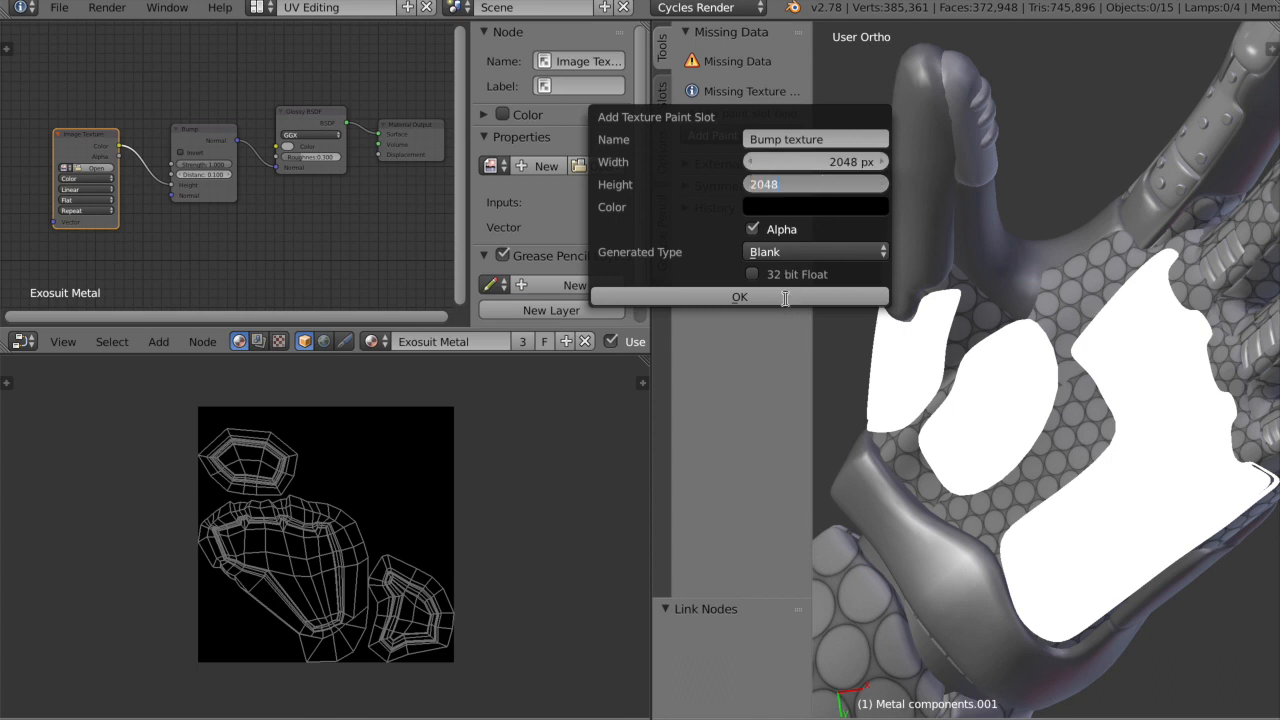
pyautogui.click(740, 296)
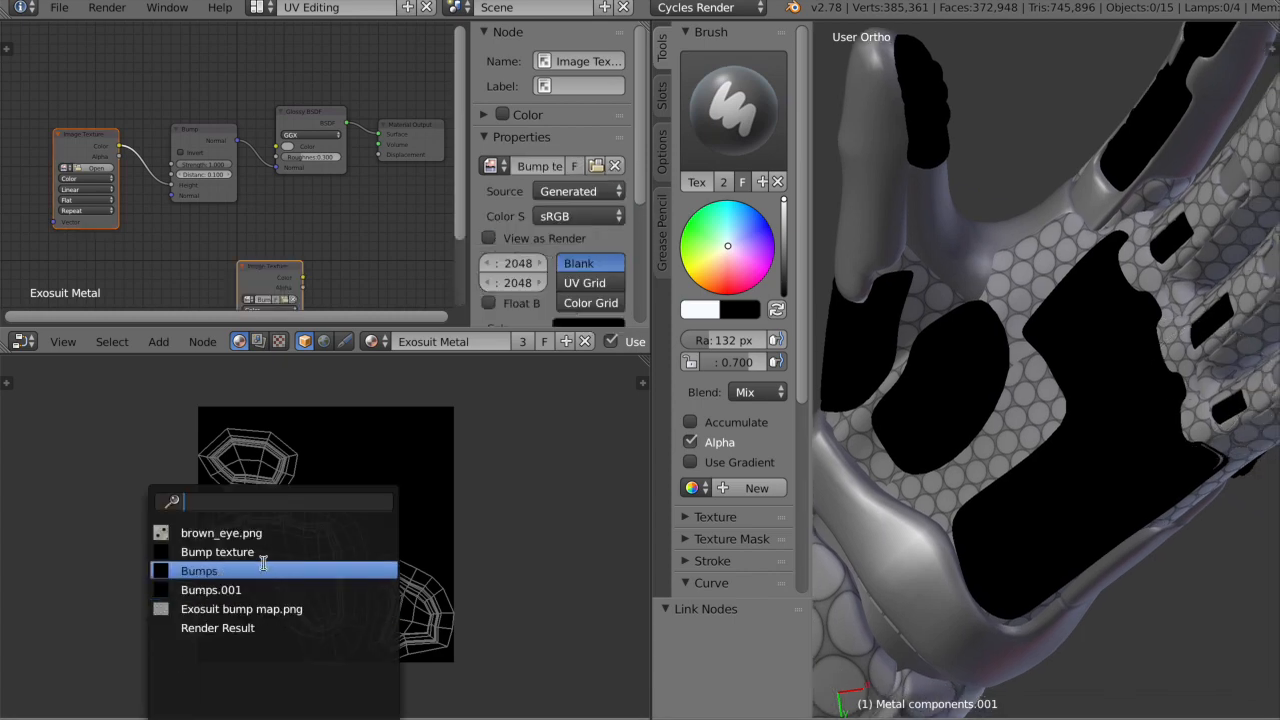
# Show the Bump texture in the image view and create a new image for the texture node
pyautogui.click(200, 570)
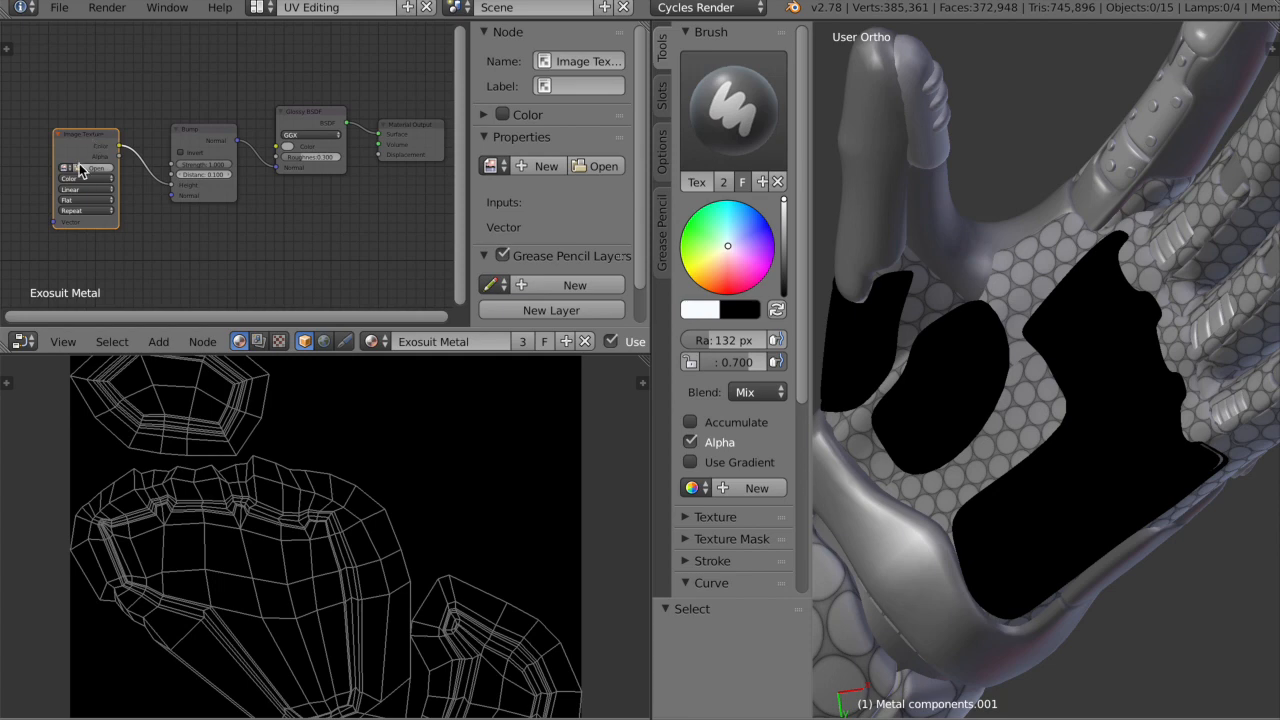
pyautogui.click(64, 168)
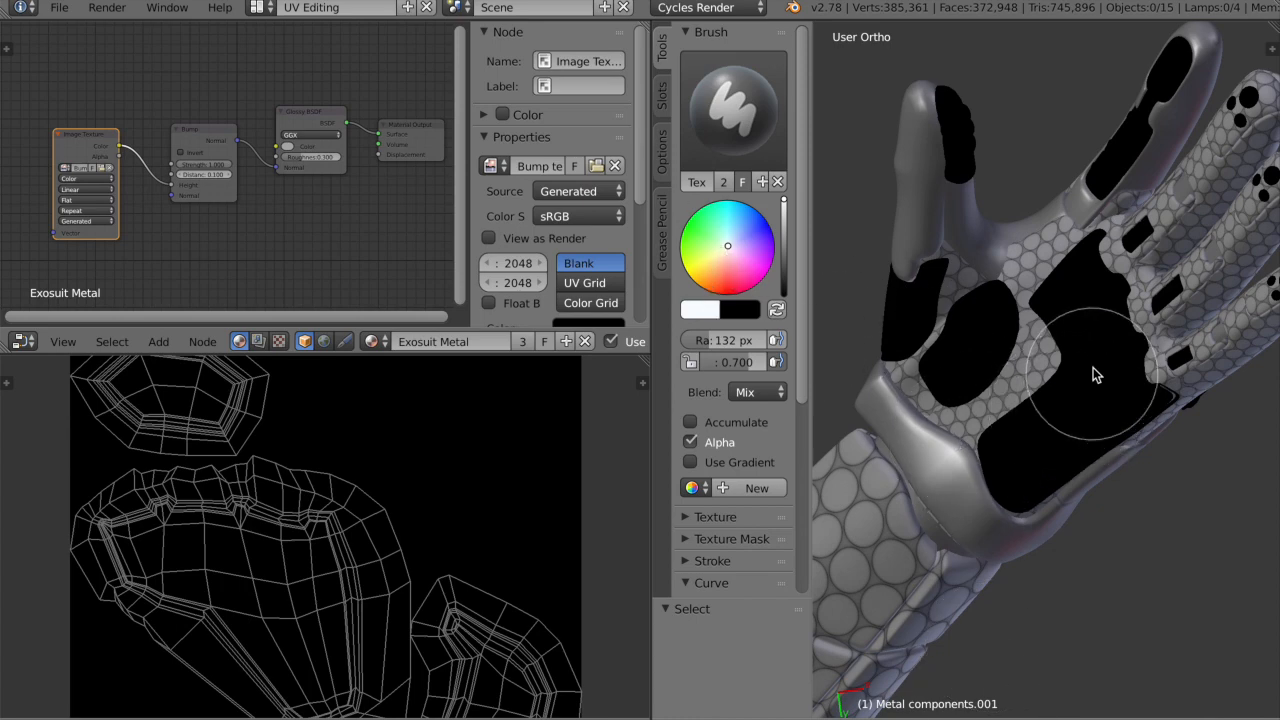
# Brush a soft white spot onto the glove's black metal plate
pyautogui.click(1084, 376)
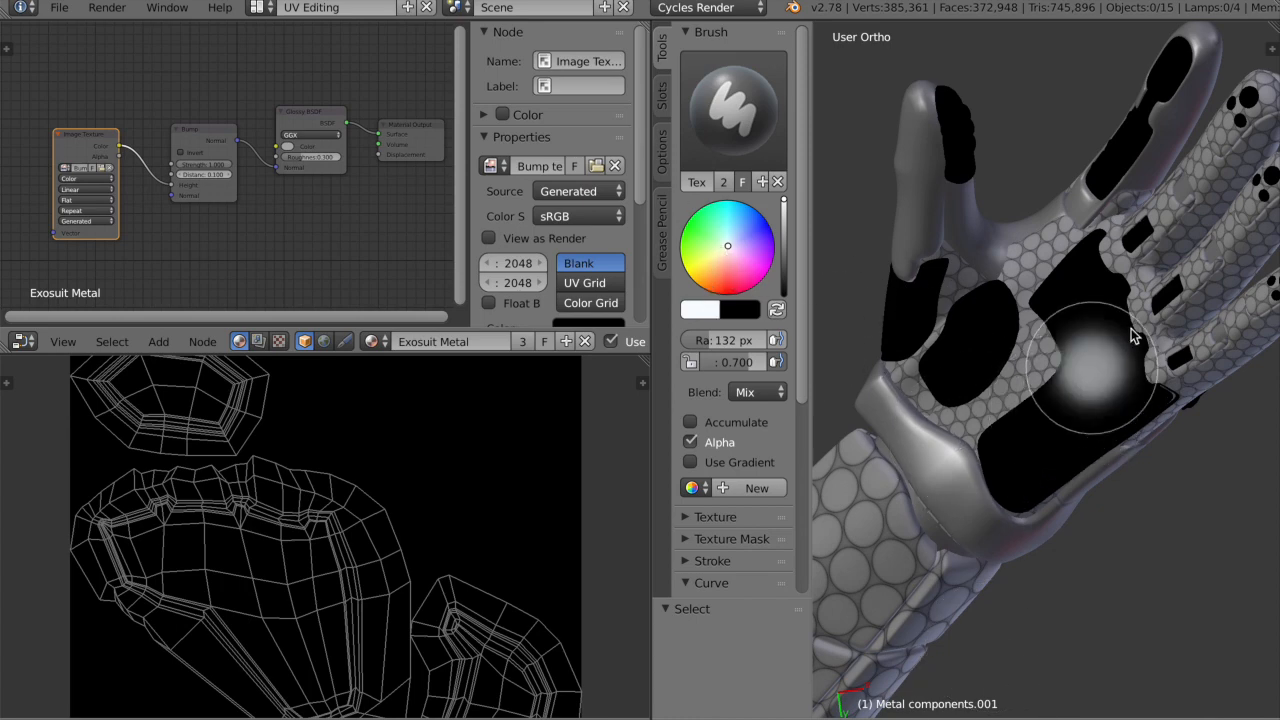
pyautogui.moveTo(1136, 336); pyautogui.dragTo(1110, 468)
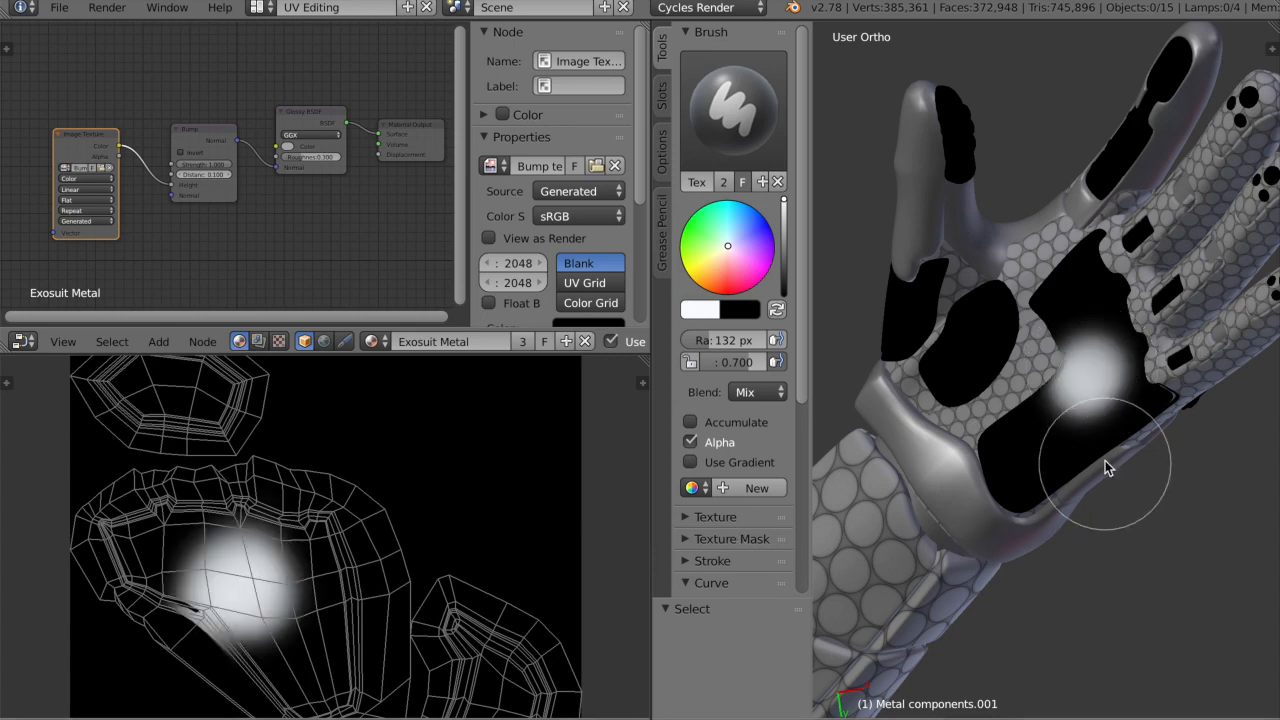
pyautogui.moveTo(1064, 332)
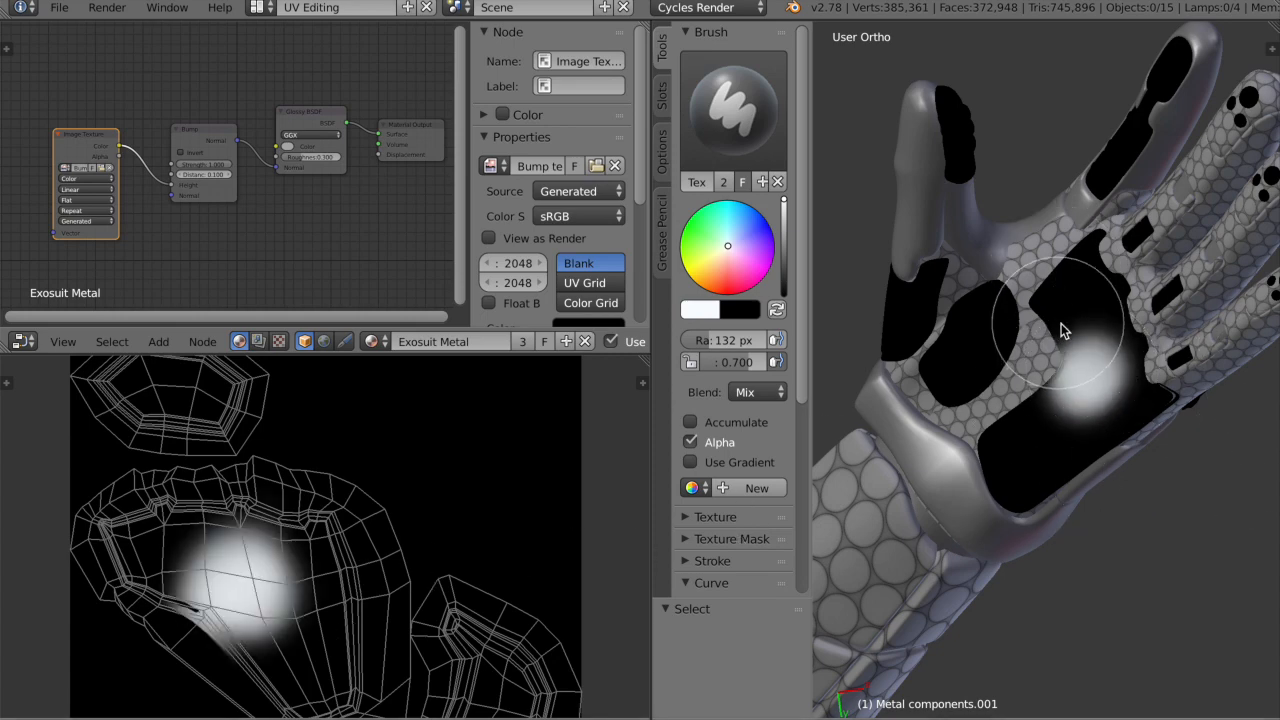
pyautogui.moveTo(1070, 368)
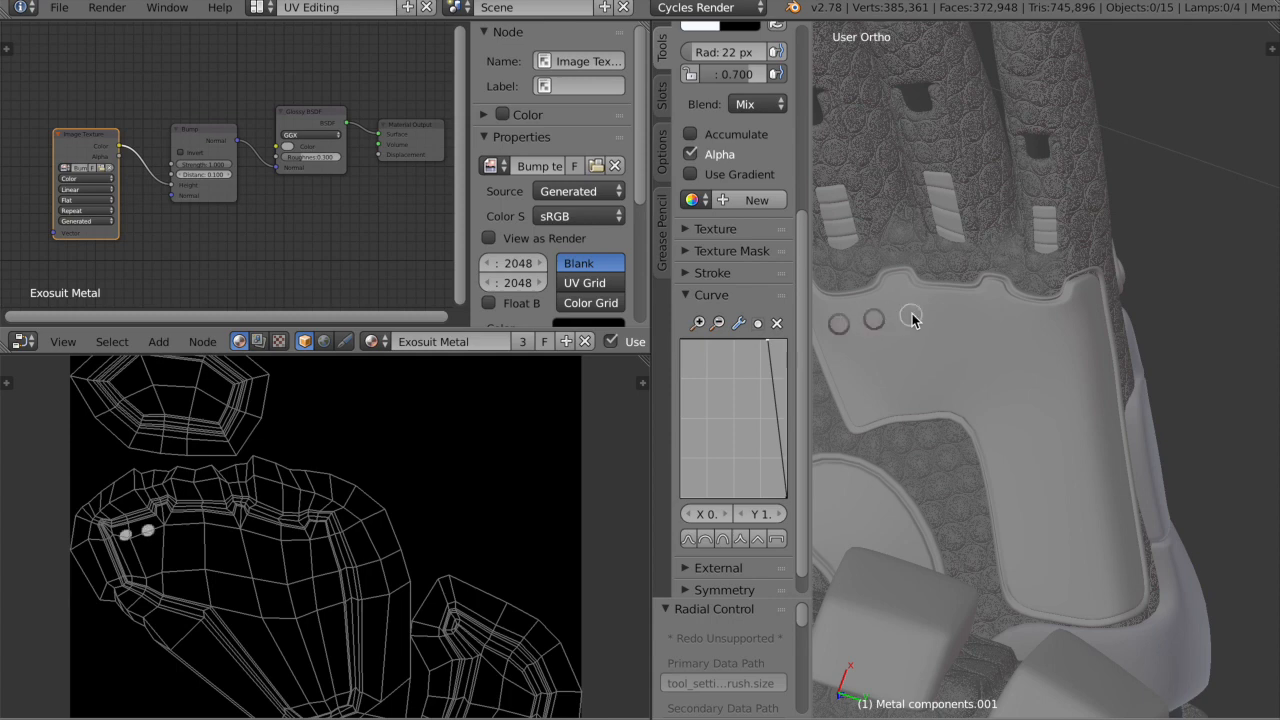
# Paint small white dots along the metal plate's edge with the smaller brush
pyautogui.moveTo(910, 320); pyautogui.dragTo(992, 320)
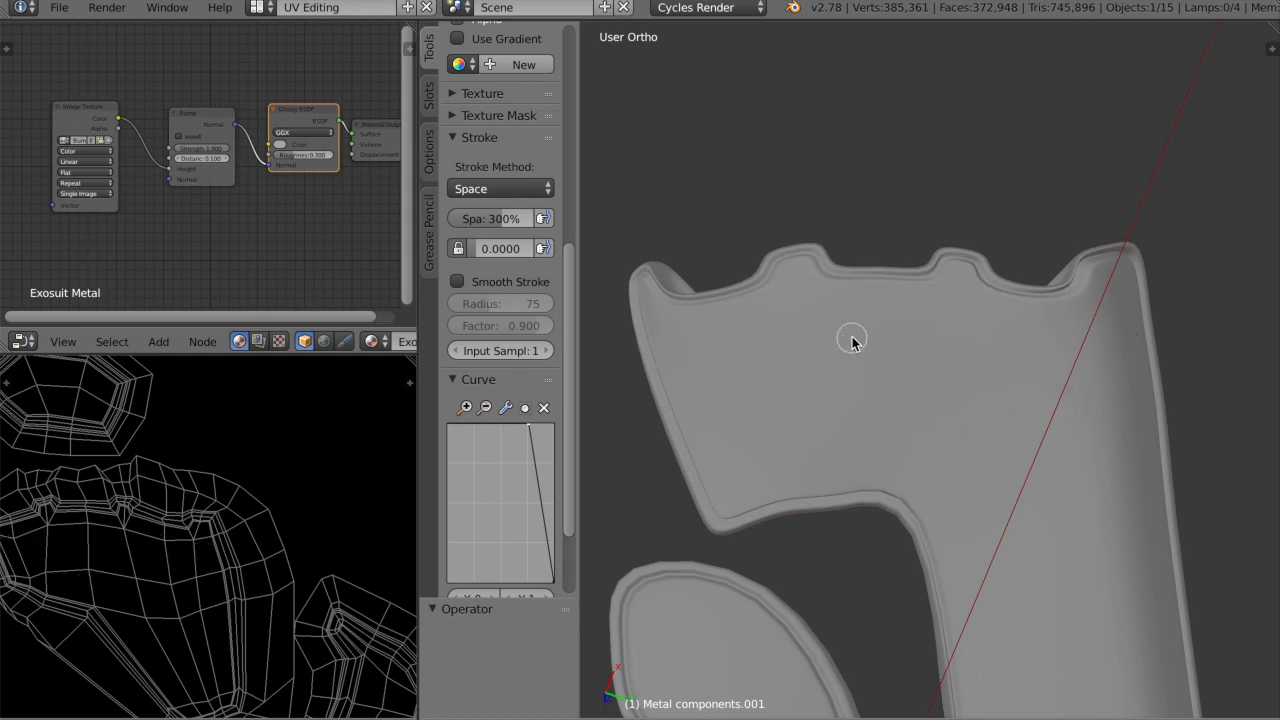
# Set the stroke to Space with 300% spacing and dot the plates' top edges
pyautogui.click(500, 218)
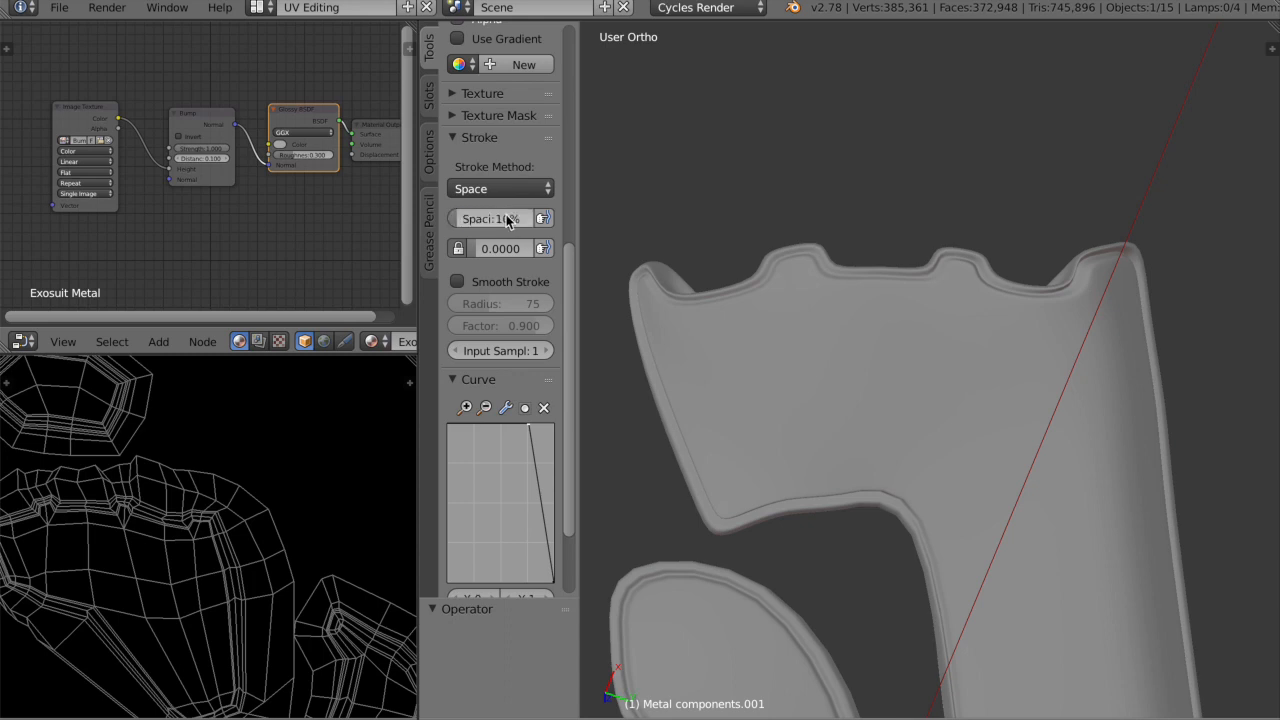
pyautogui.click(496, 218)
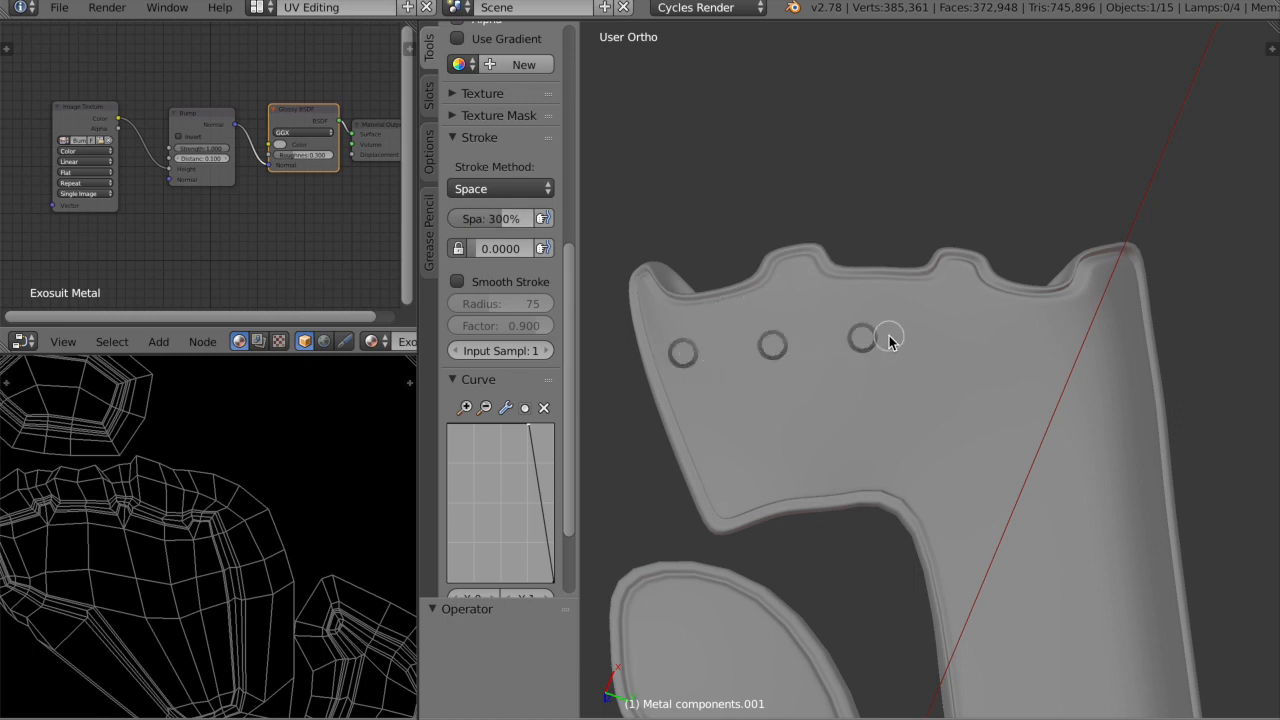
pyautogui.moveTo(704, 360)
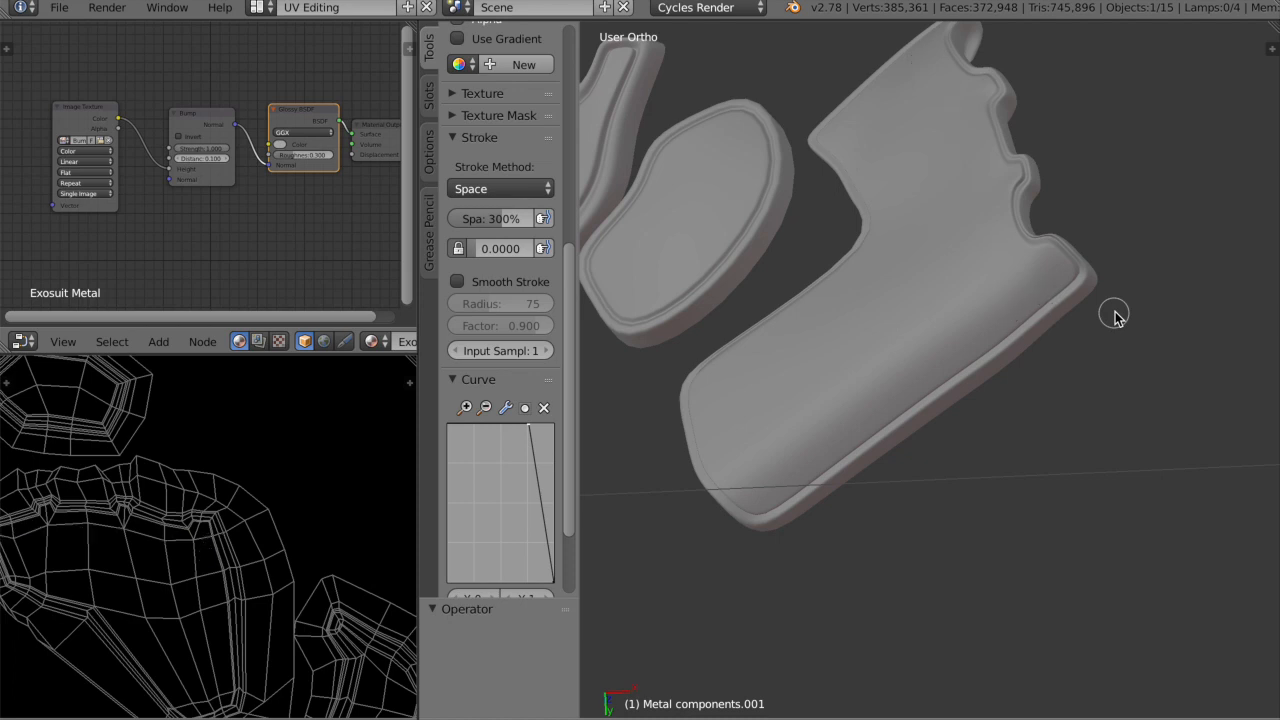
pyautogui.moveTo(1004, 276)
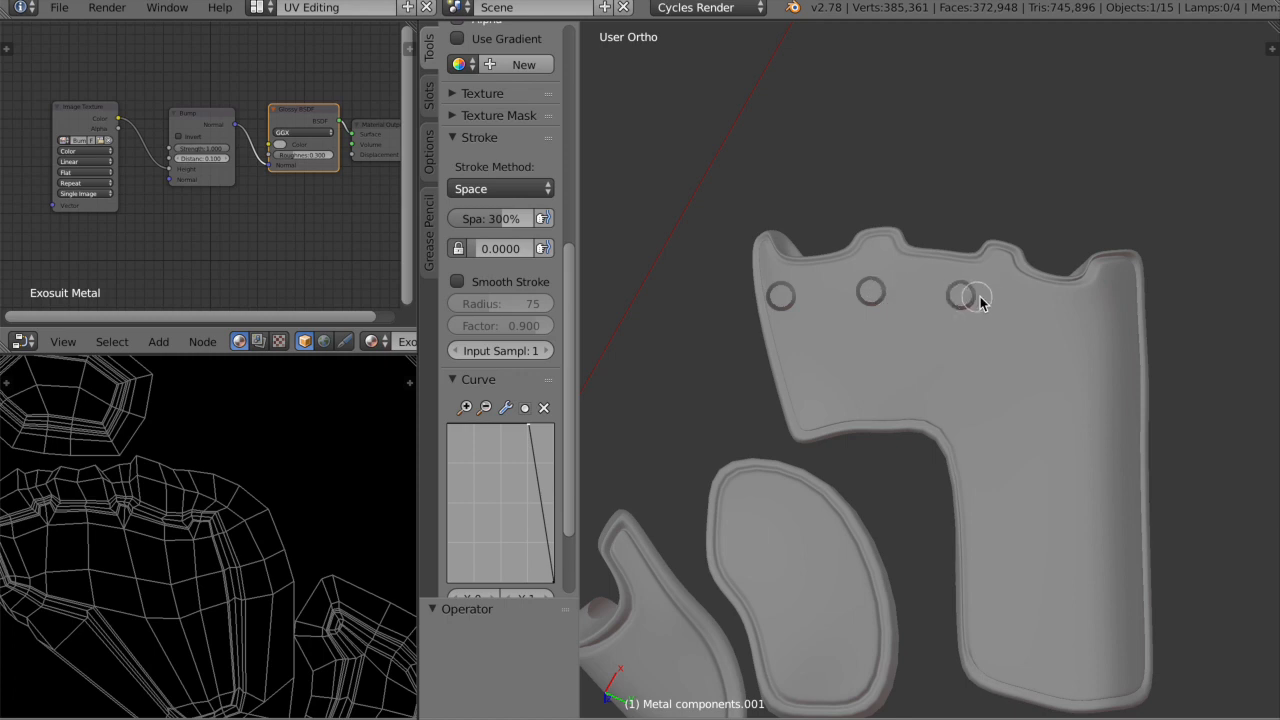
pyautogui.scroll(3)
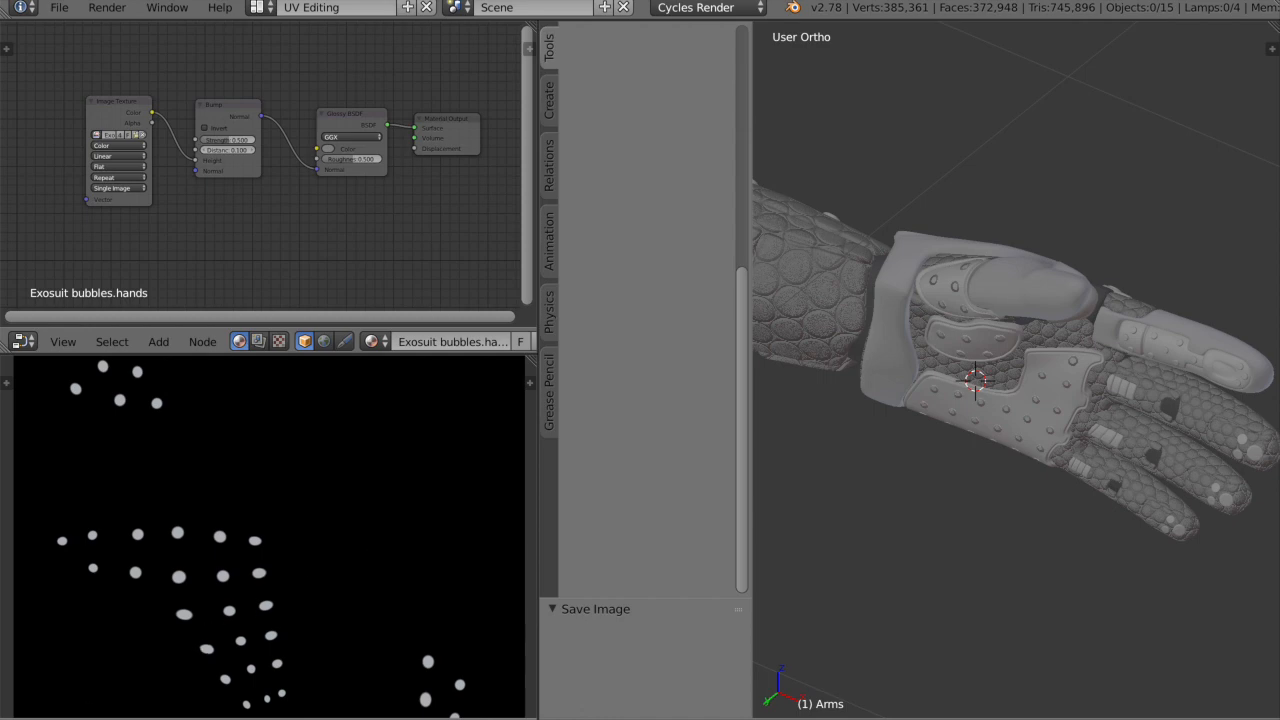
# Start saving the painted bump texture as an image file
pyautogui.click(596, 608)
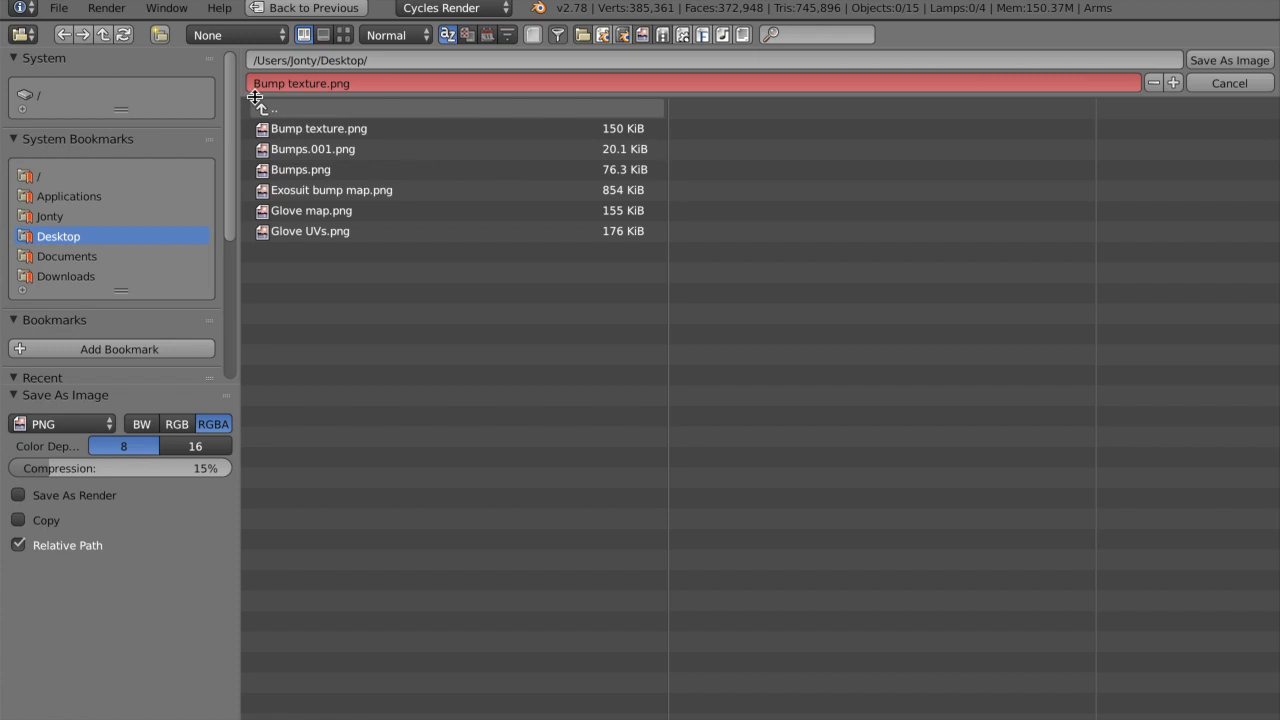
pyautogui.moveTo(320, 96)
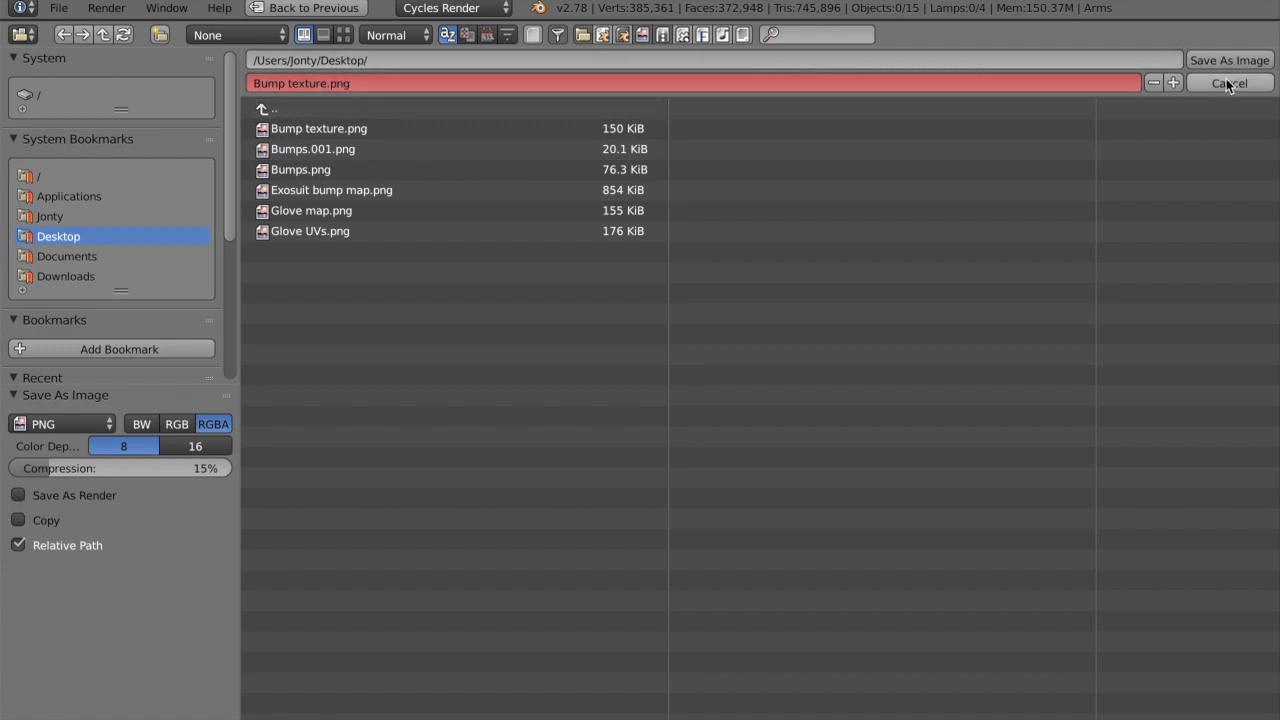
pyautogui.click(1228, 84)
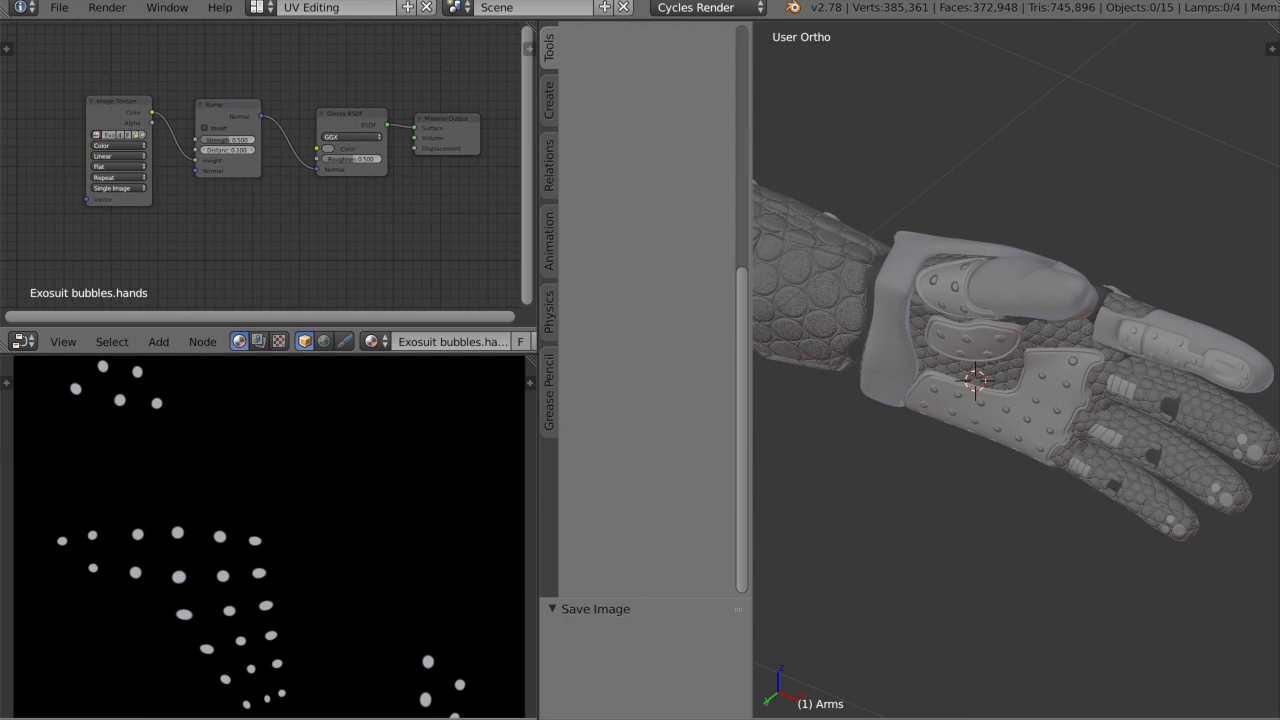
pyautogui.moveTo(184, 700)
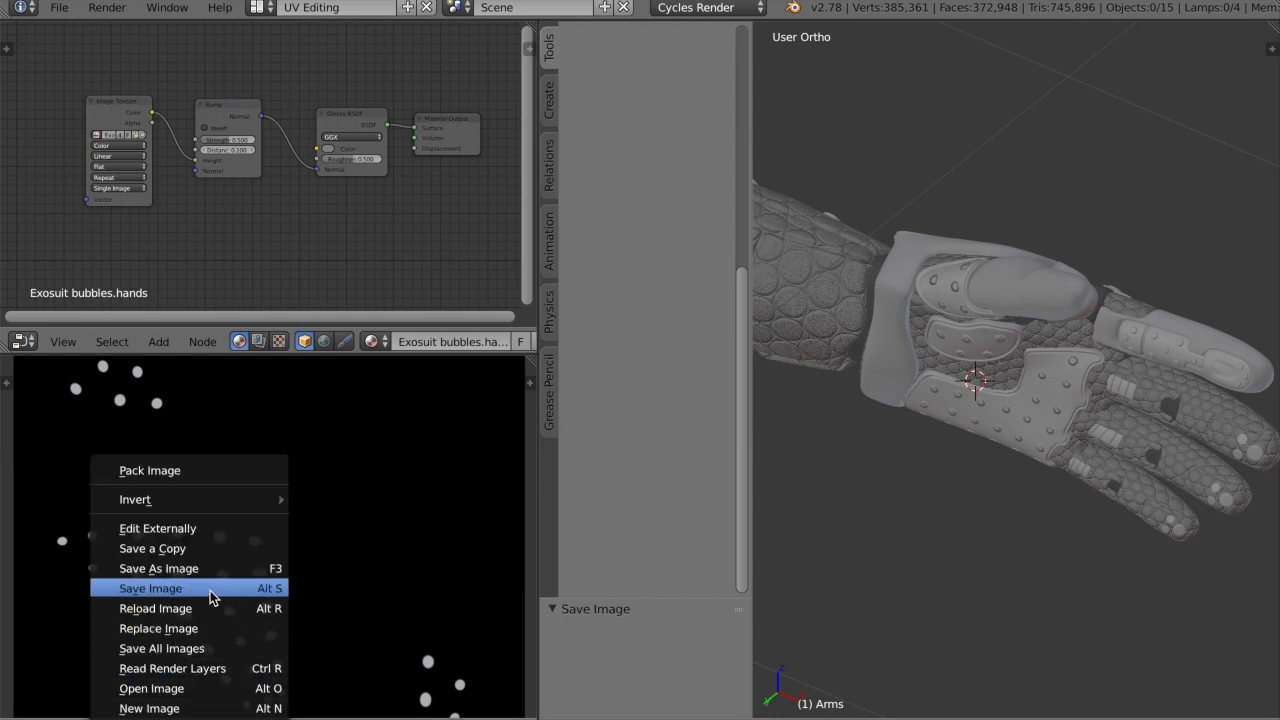
pyautogui.moveTo(240, 588)
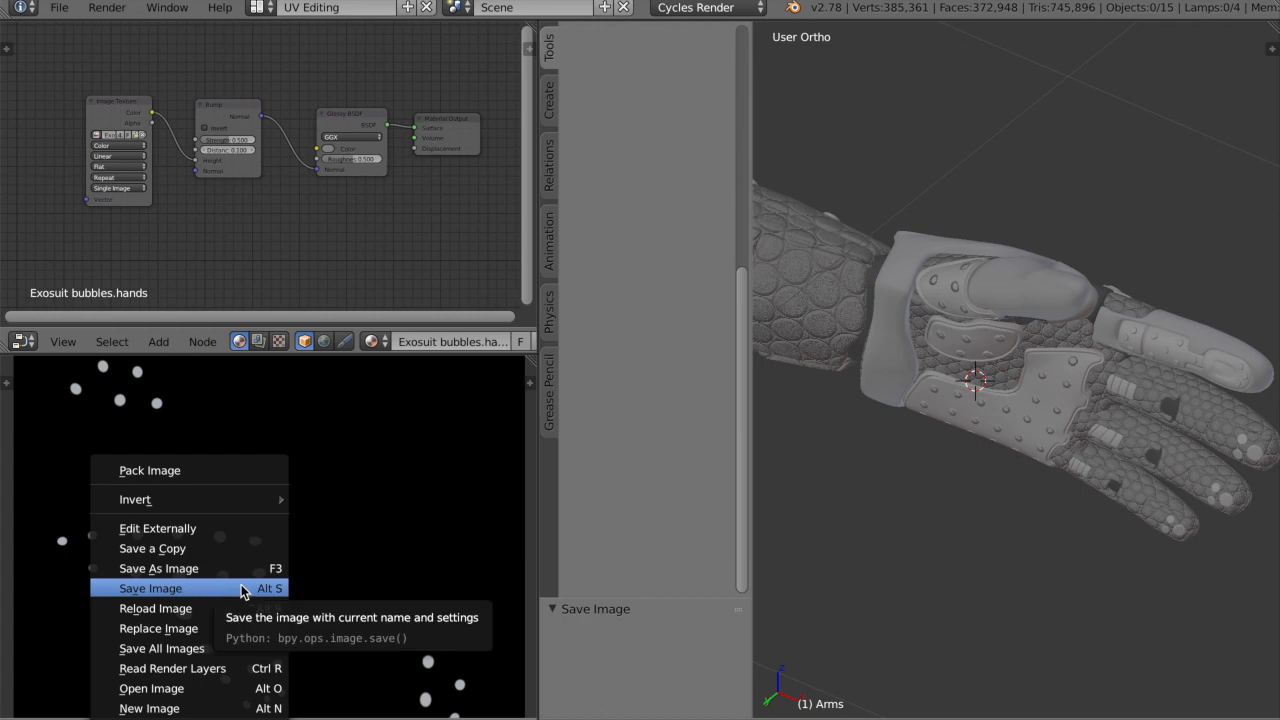